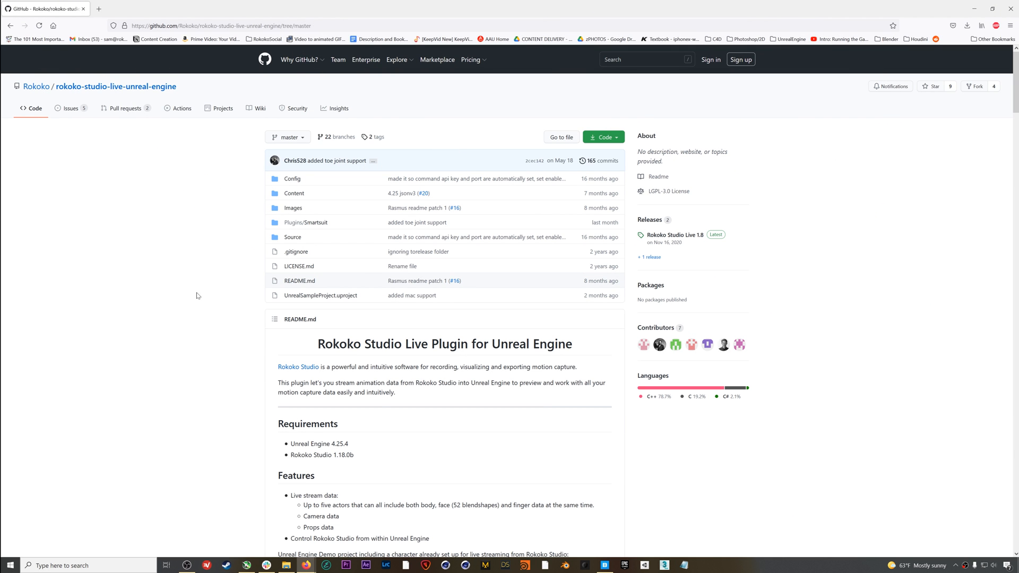
mouse_move(254, 321)
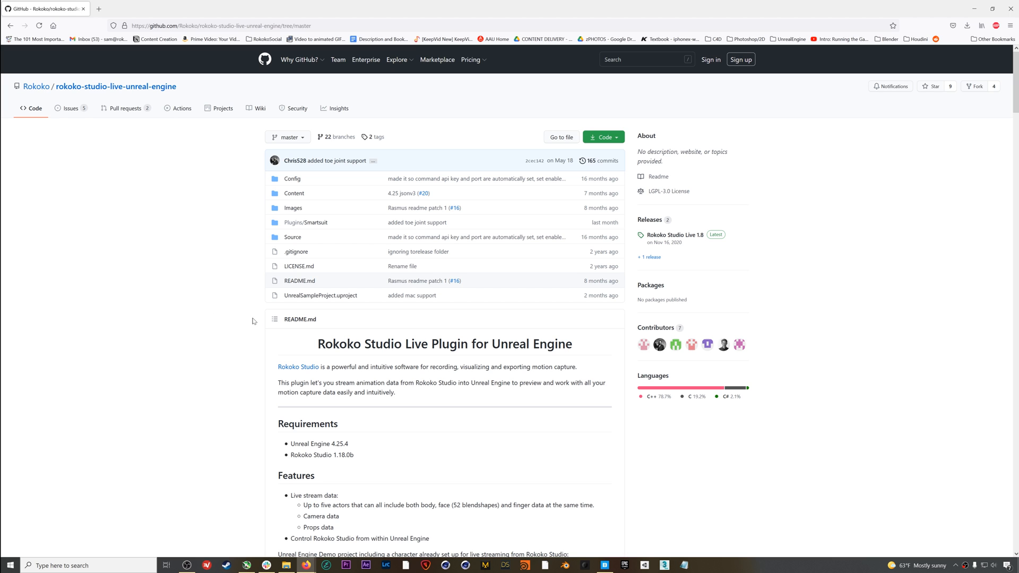
mouse_move(225, 302)
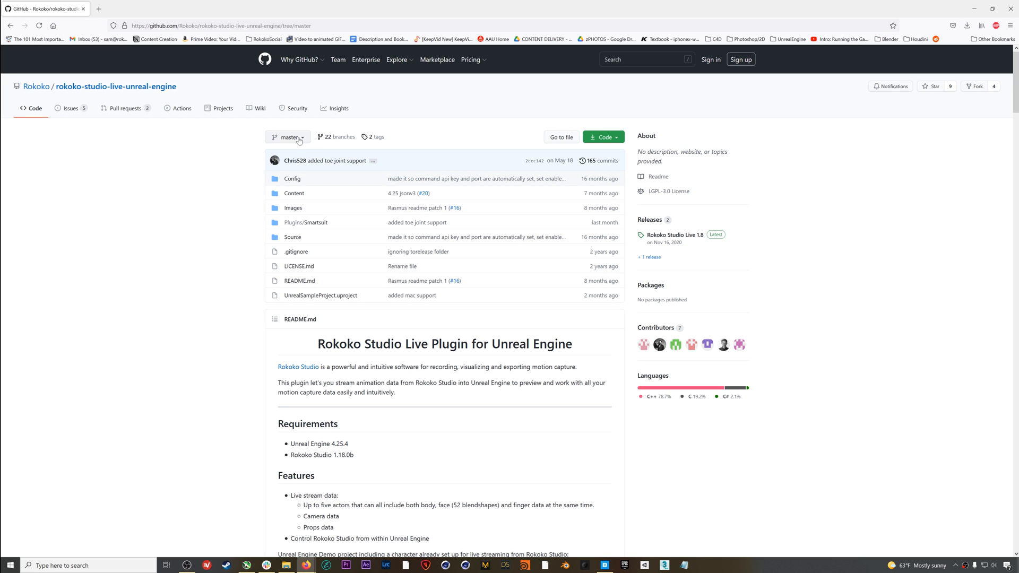
mouse_move(289, 137)
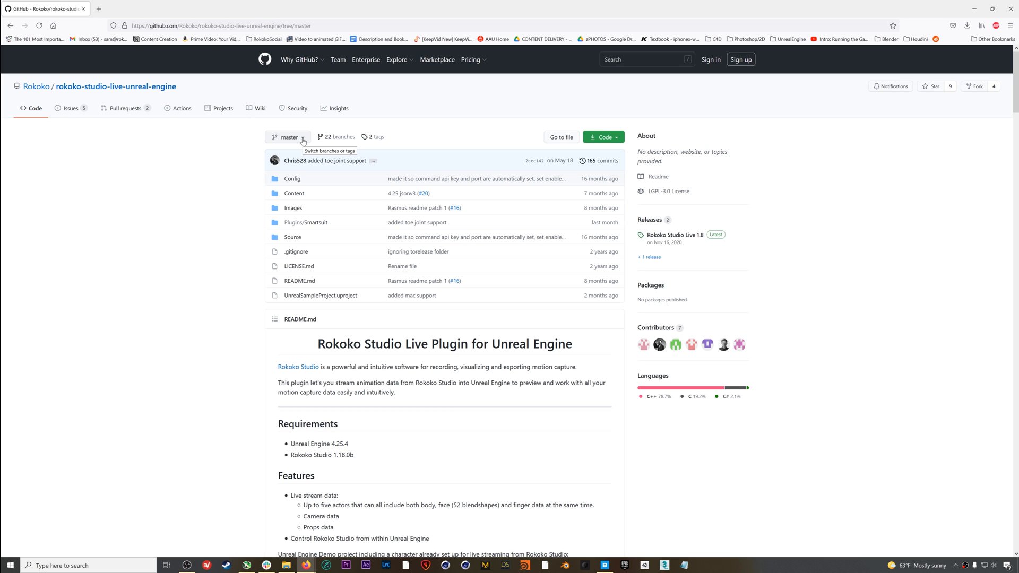
Switch the repository to the master_5_0EA branch
left_click(286, 137)
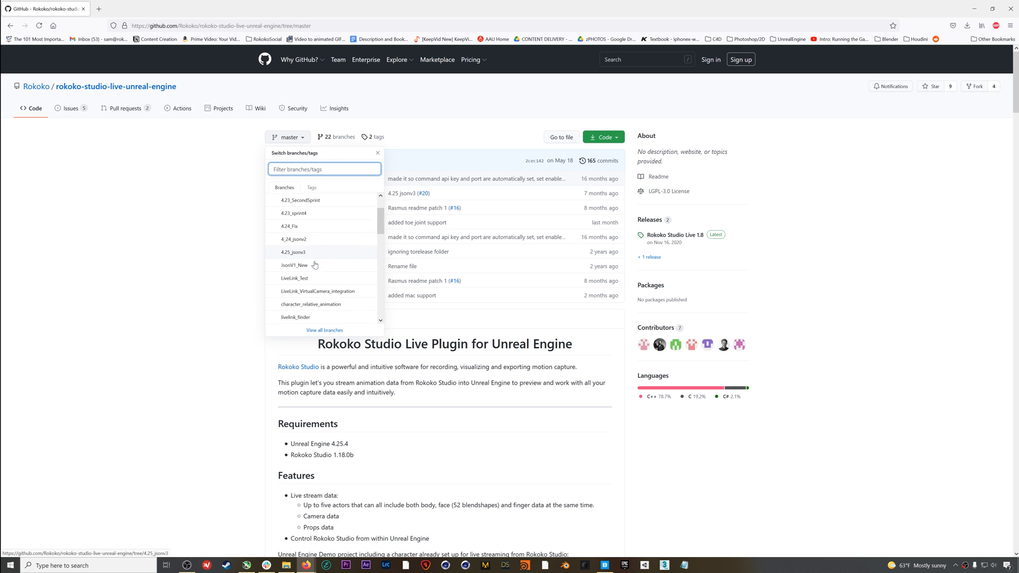
scroll("down", 3)
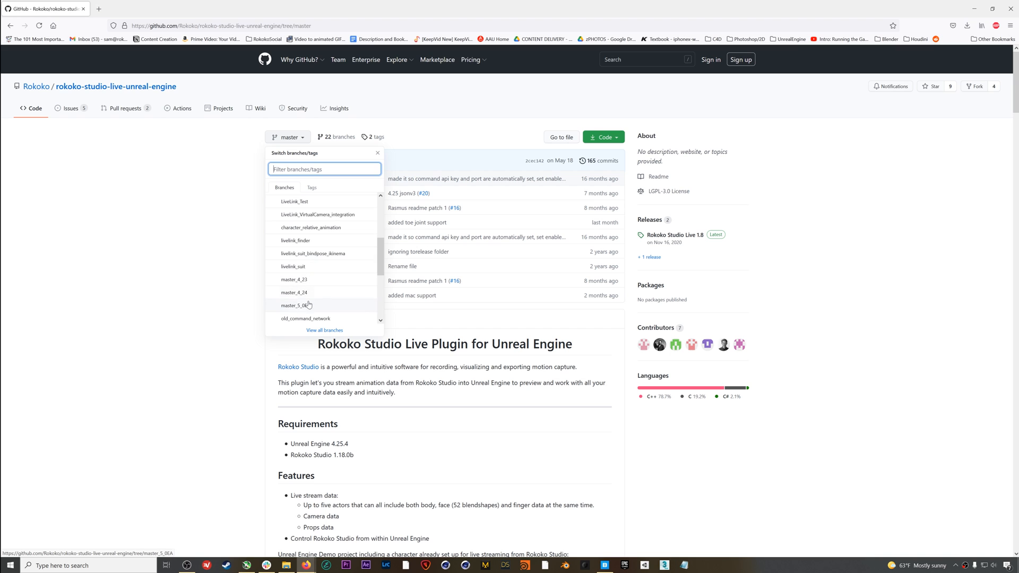
mouse_move(317, 306)
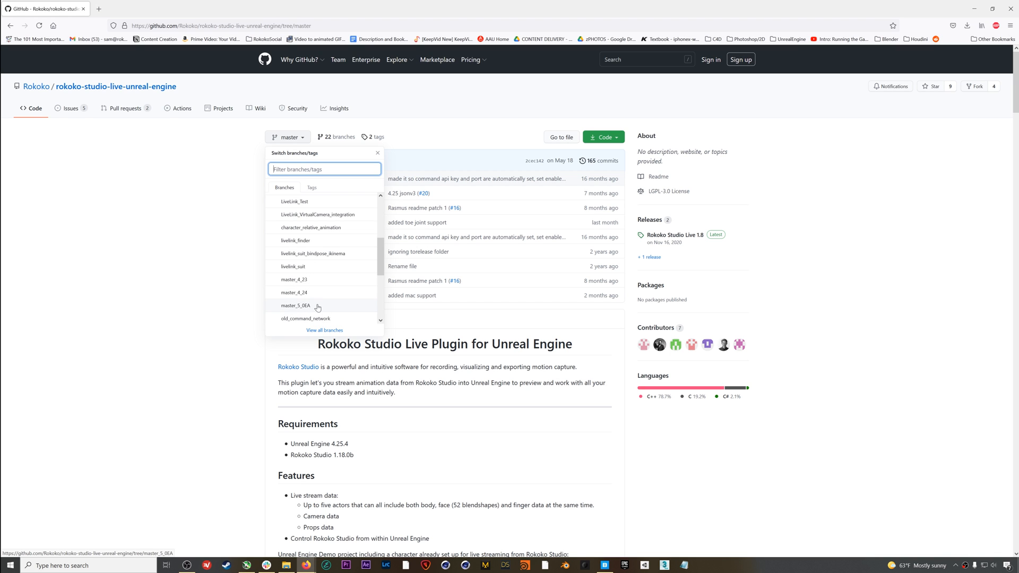
left_click(295, 306)
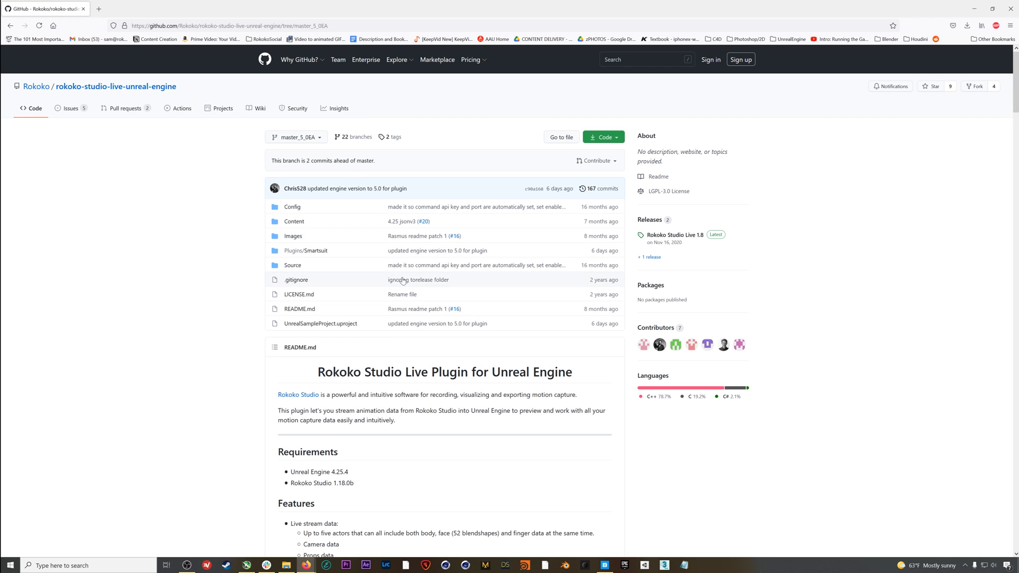
Download the branch as a ZIP file and save it to disk
left_click(600, 137)
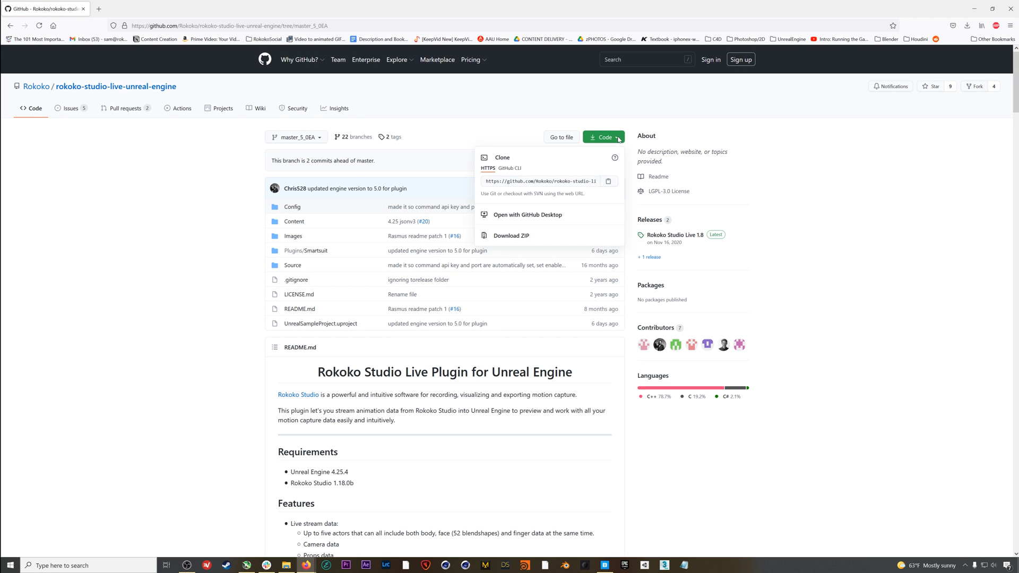
left_click(511, 235)
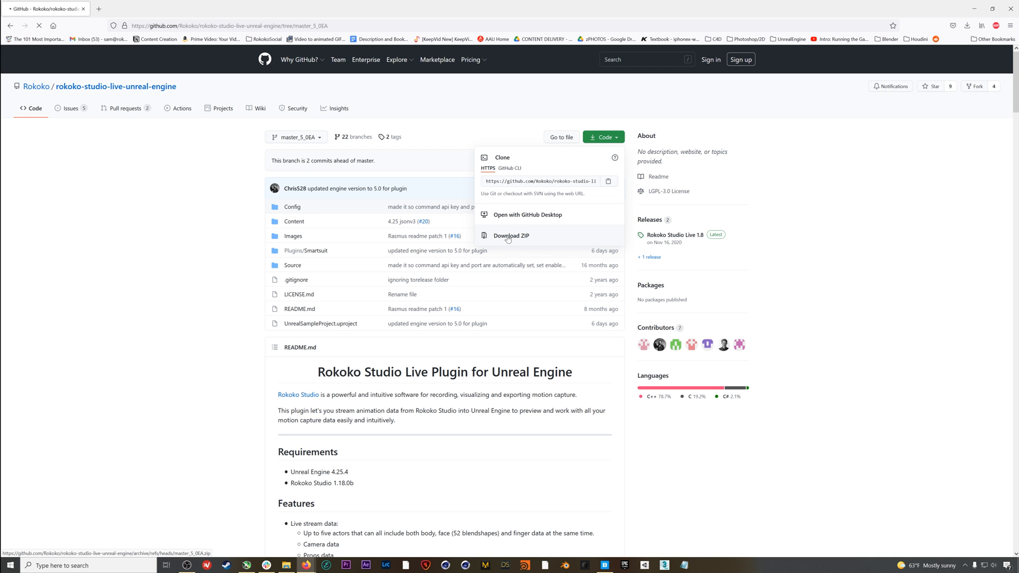
left_click(510, 235)
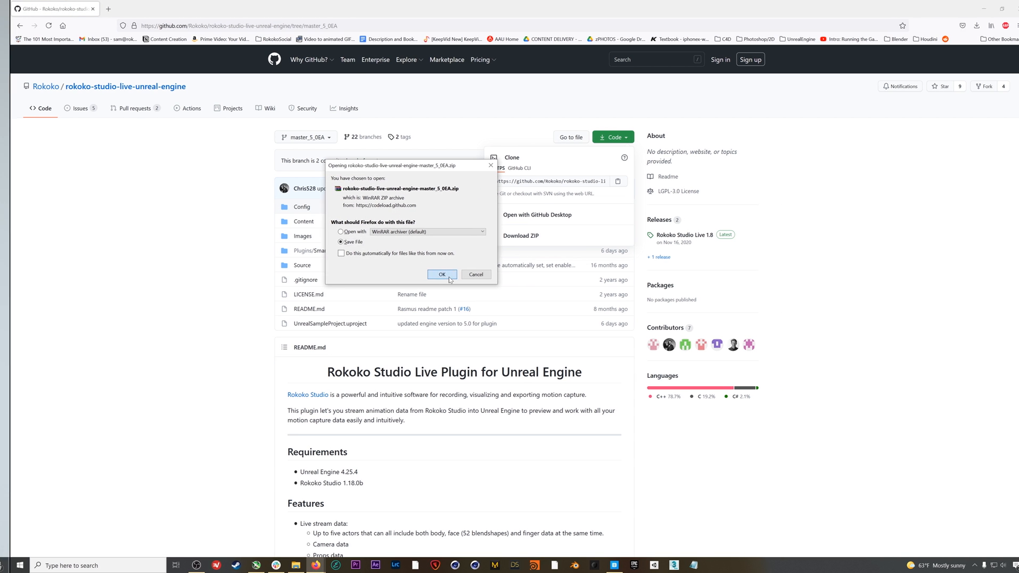
left_click(442, 274)
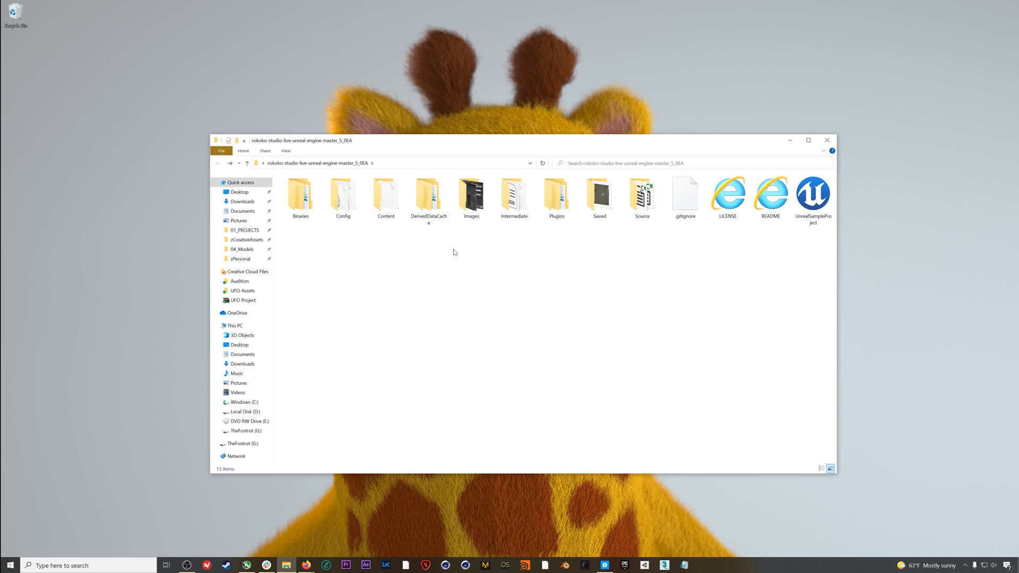
mouse_move(449, 307)
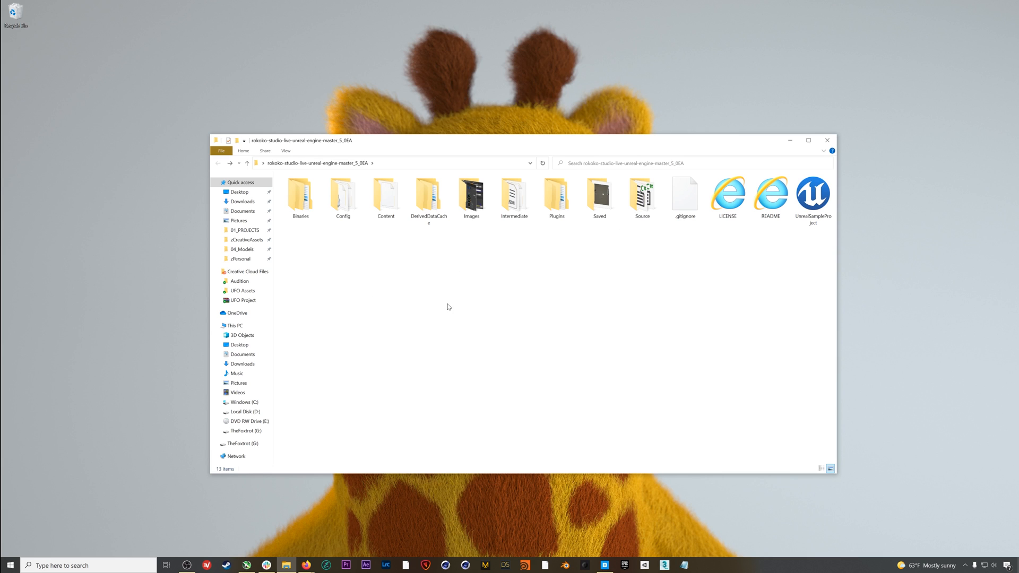
Browse into the sample project's Plugins folder and select the Smartsuit plugin folder
left_click(812, 195)
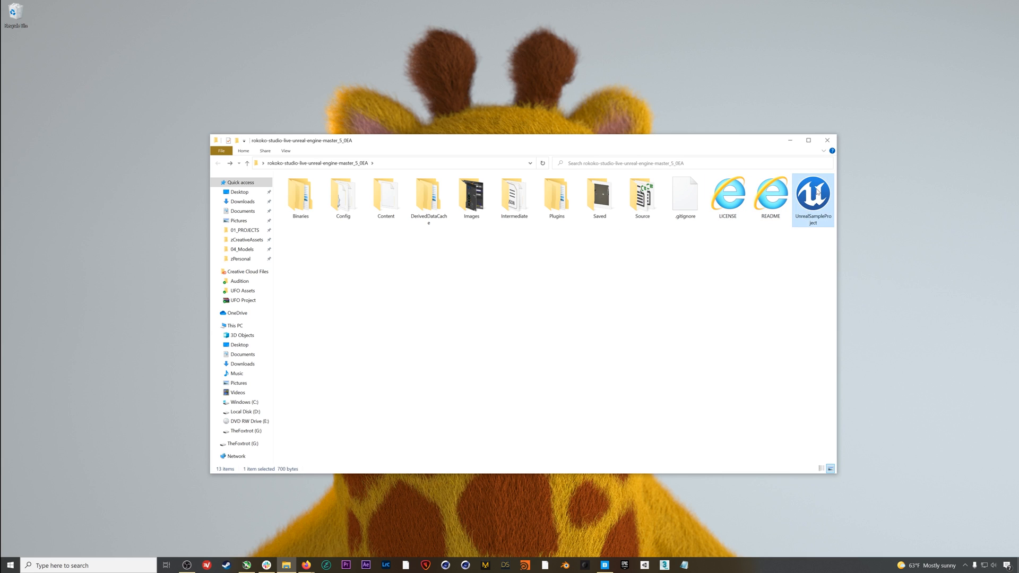
left_click(556, 195)
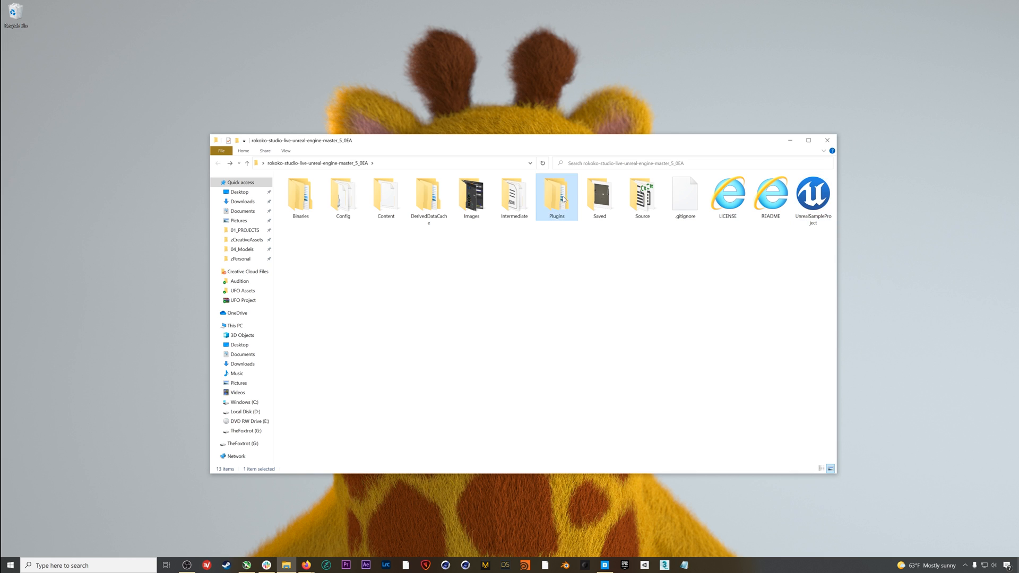
mouse_move(556, 205)
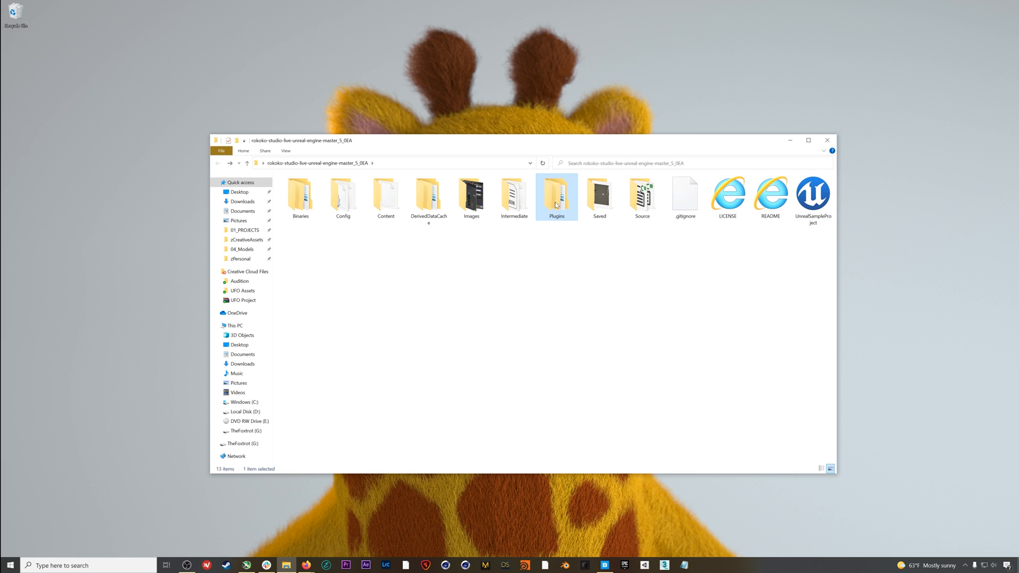
double_click(556, 196)
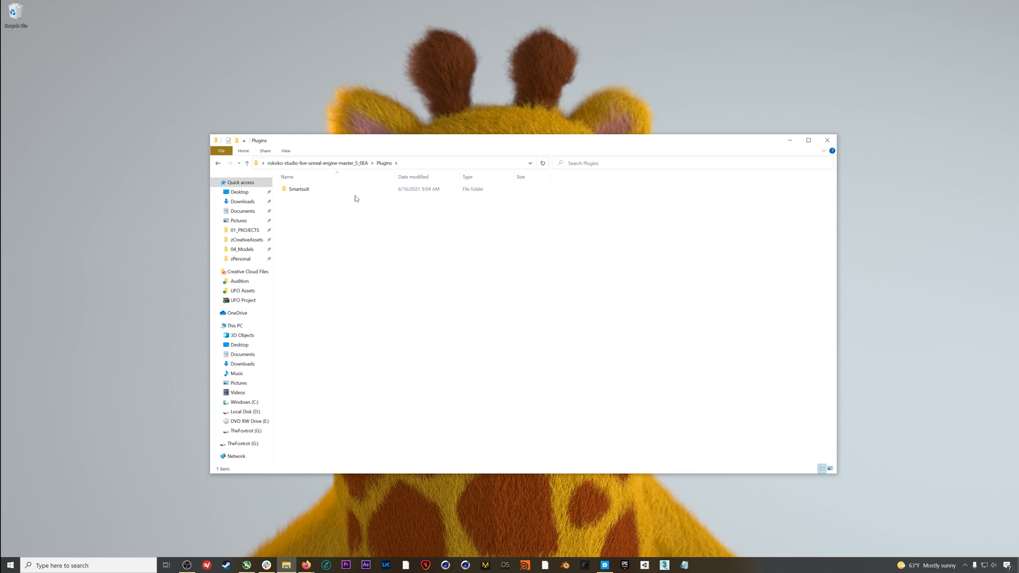
left_click(299, 189)
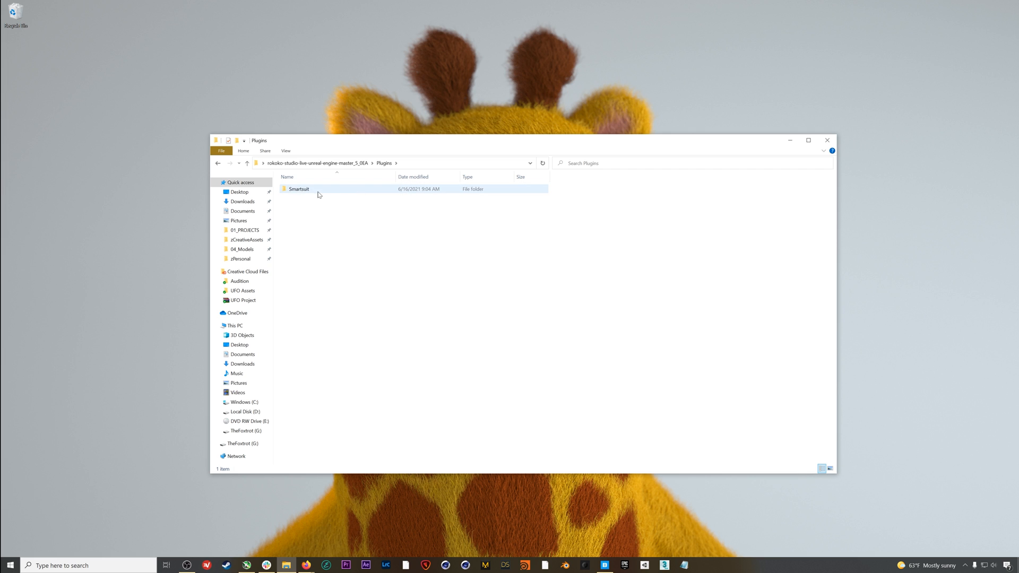
mouse_move(316, 194)
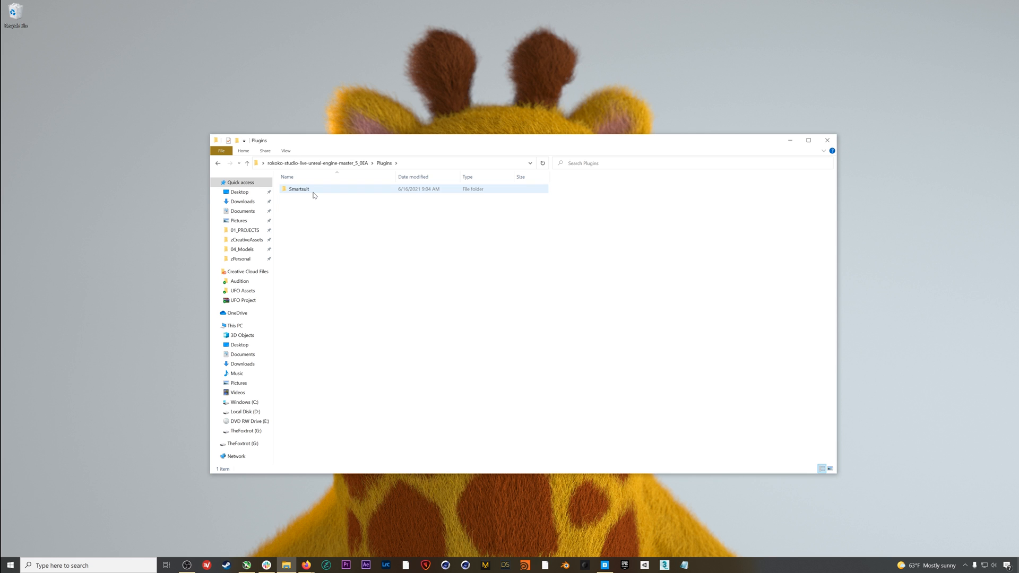
left_click(299, 189)
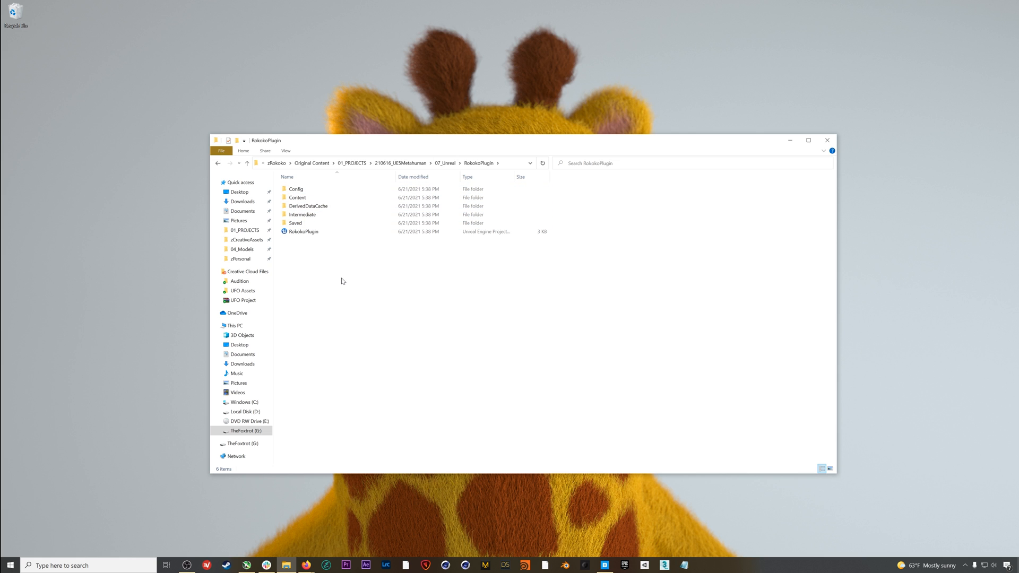
mouse_move(356, 302)
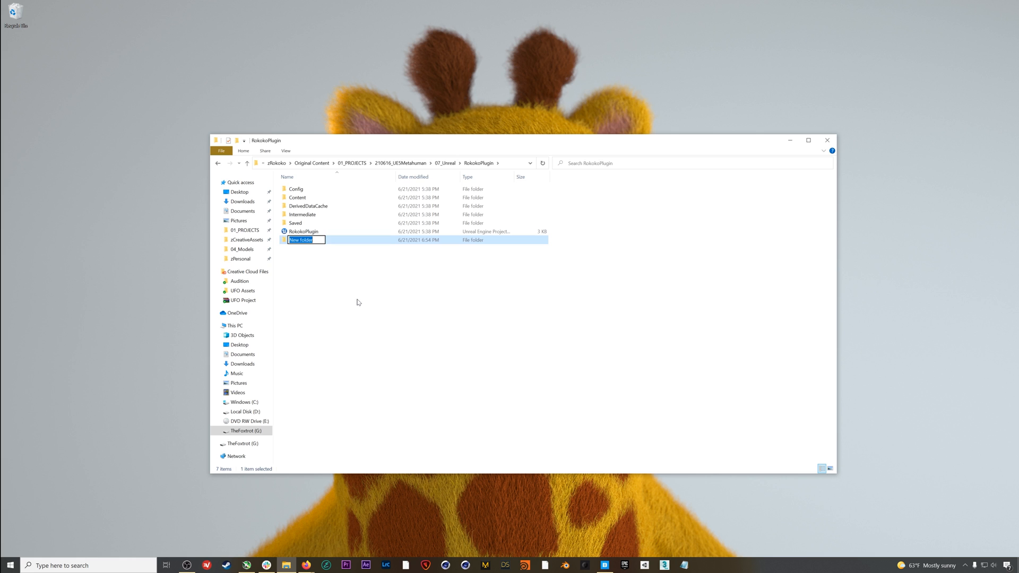
Name the new folder in the RokokoPlugin project directory 'Plugins'
type("Plugins")
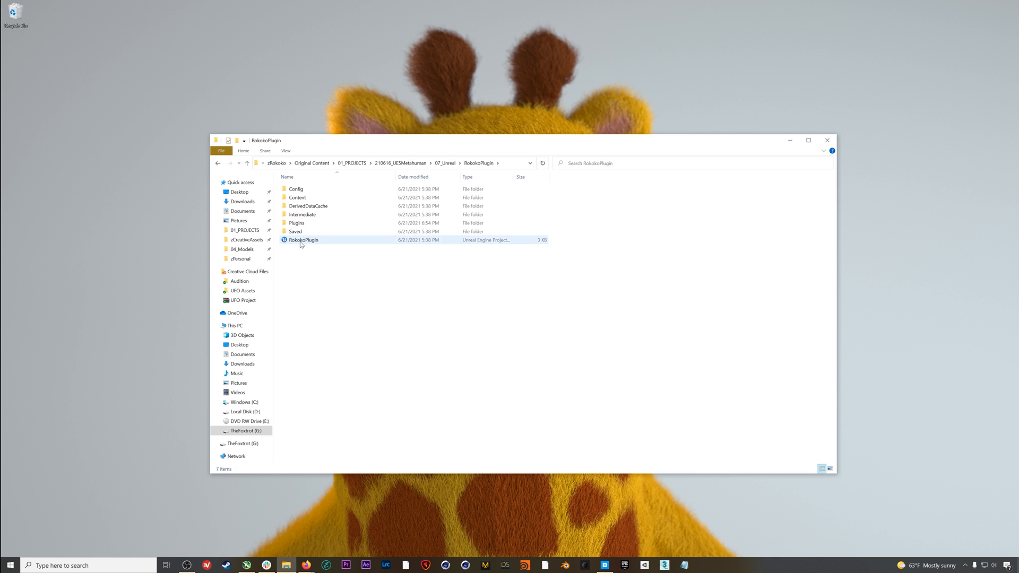
double_click(304, 240)
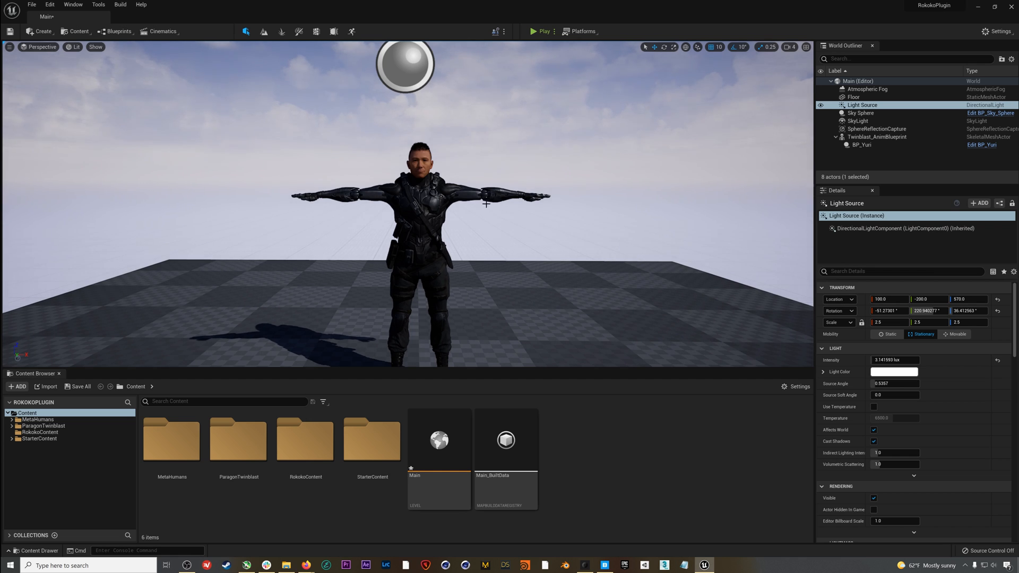
mouse_move(518, 169)
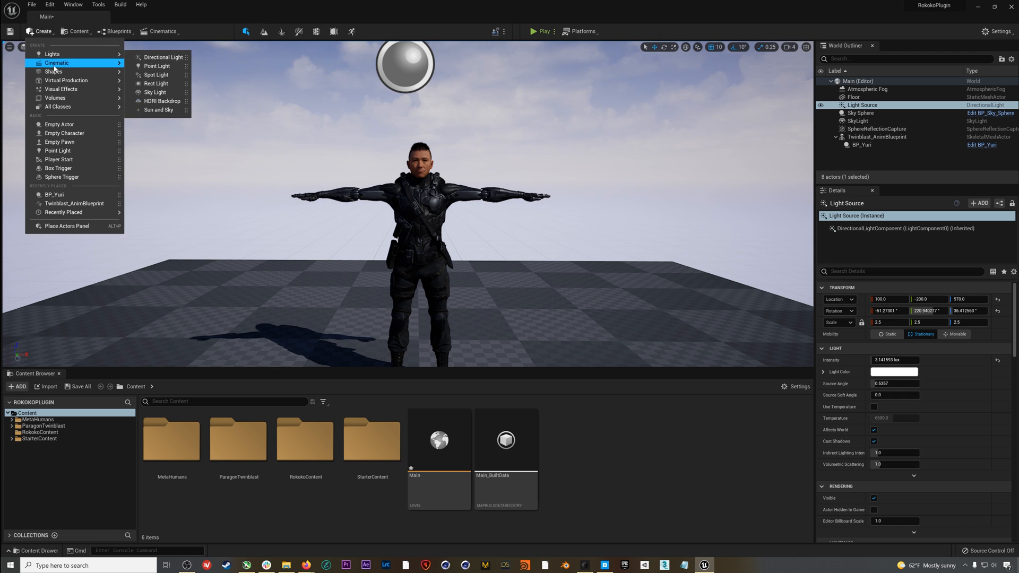
mouse_move(66, 80)
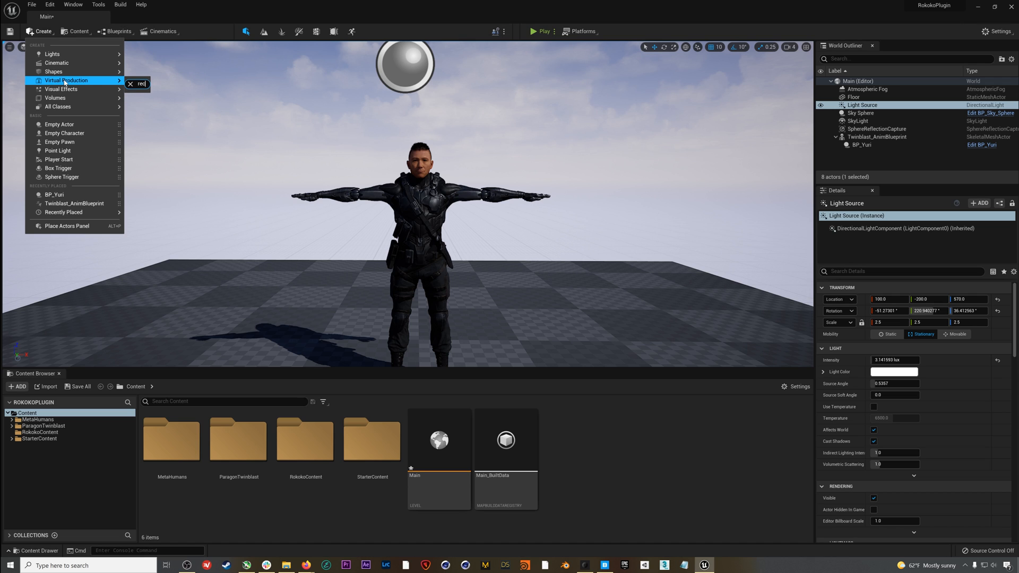
Place a Rokoko Receiver from the Place Actors panel (search 'rec') and select RokokoReceiver1 in the Outliner
type("oko")
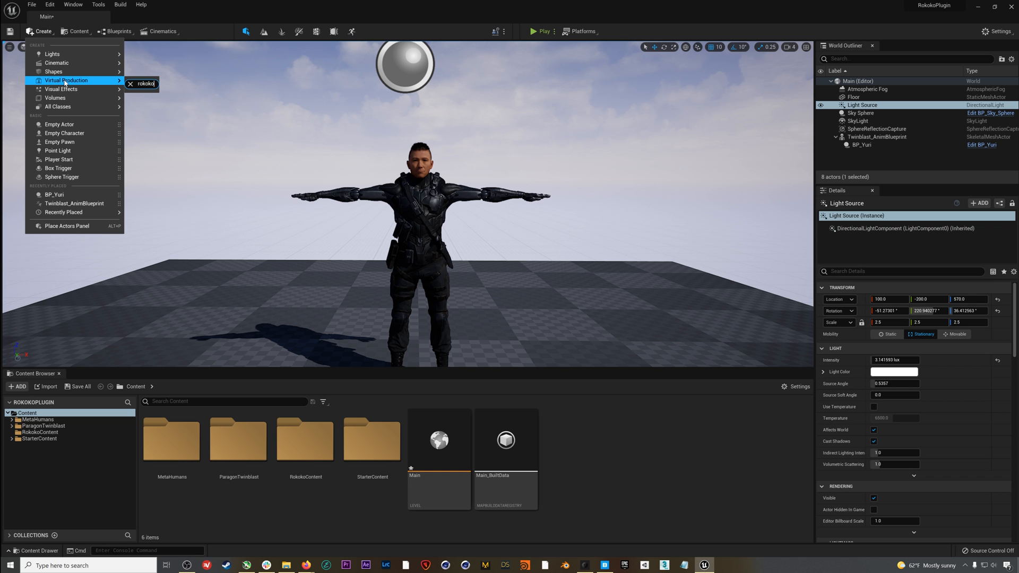
mouse_move(65, 225)
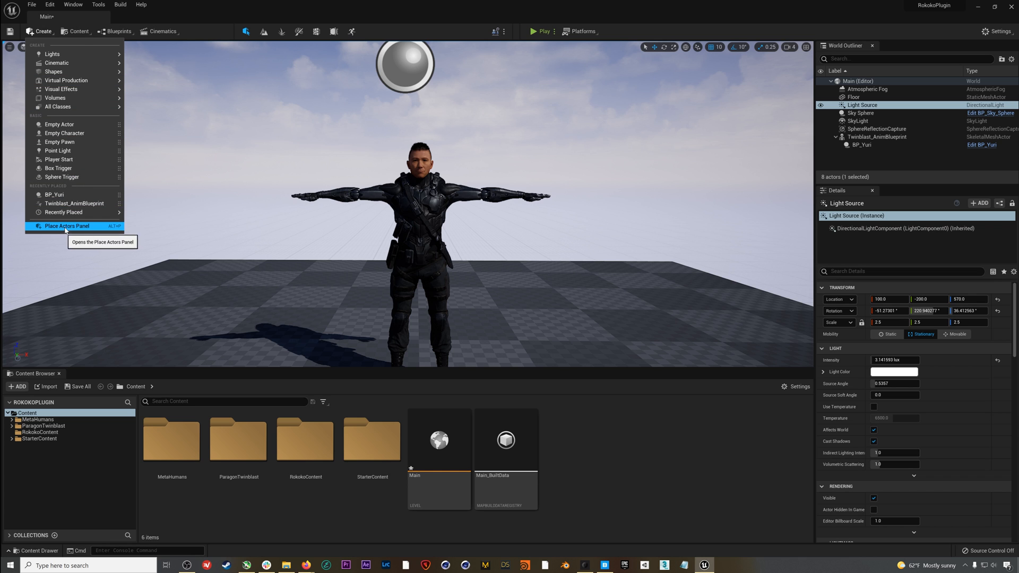
left_click(66, 225)
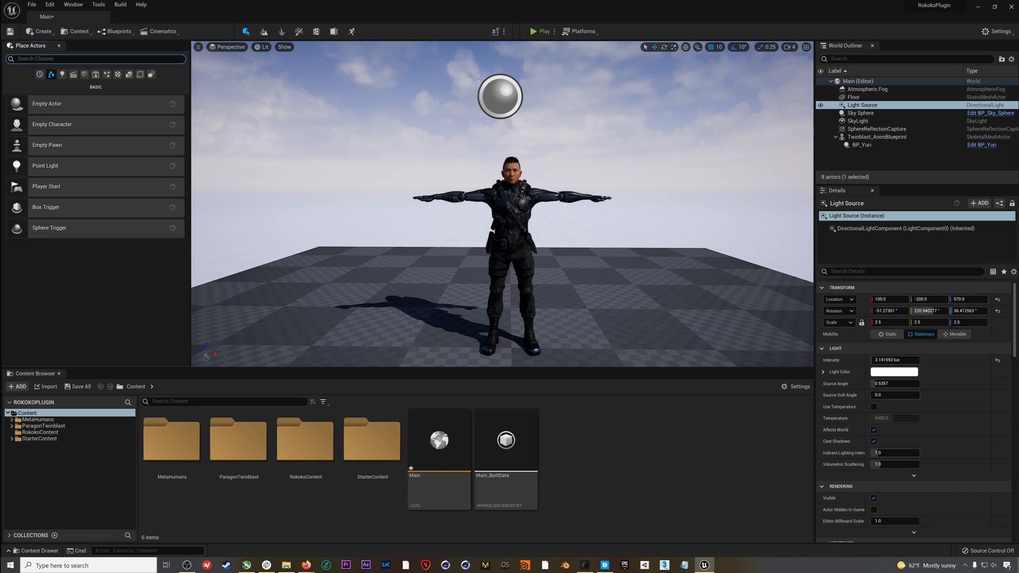
type("rec")
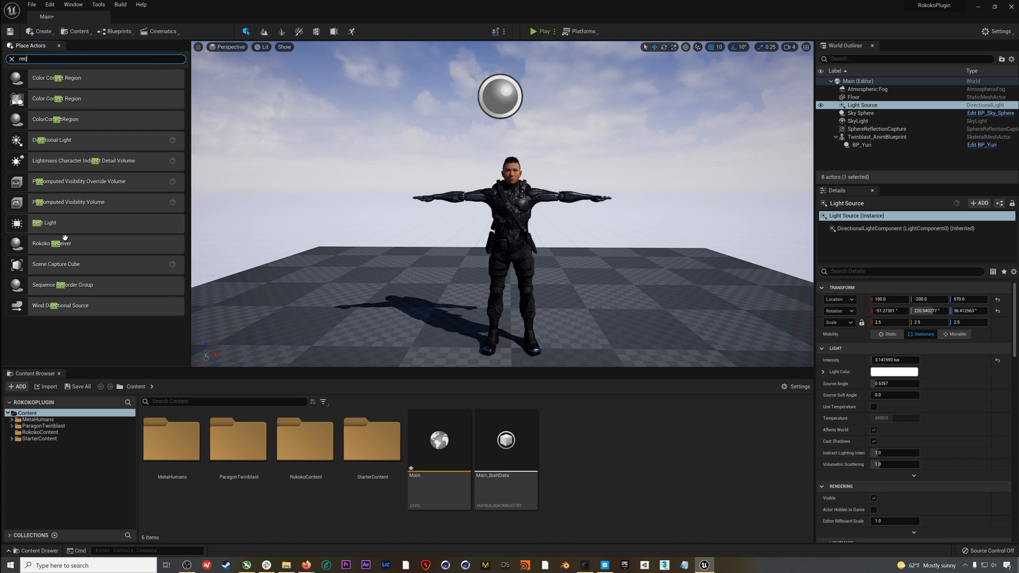
mouse_move(52, 244)
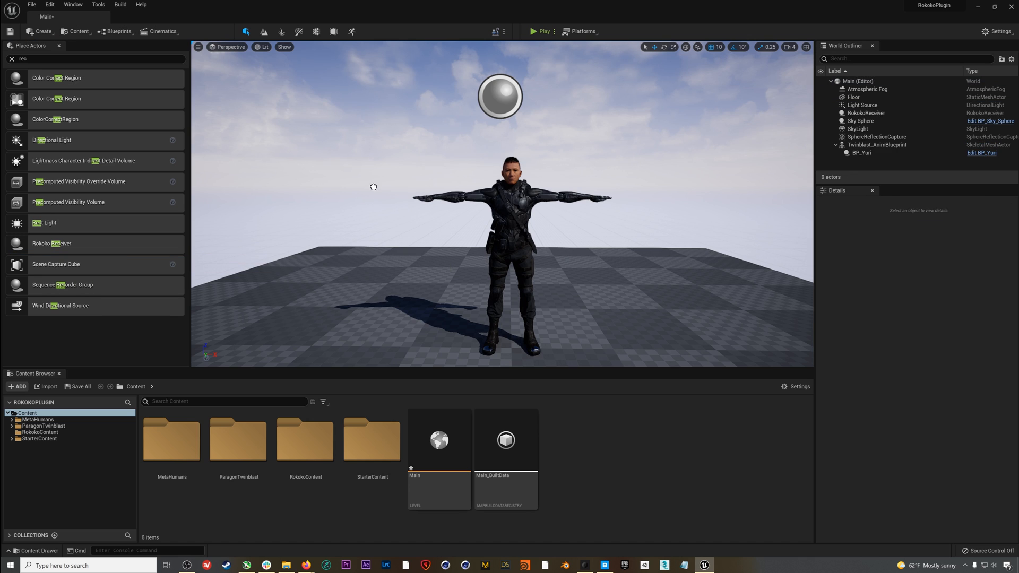
left_click(867, 112)
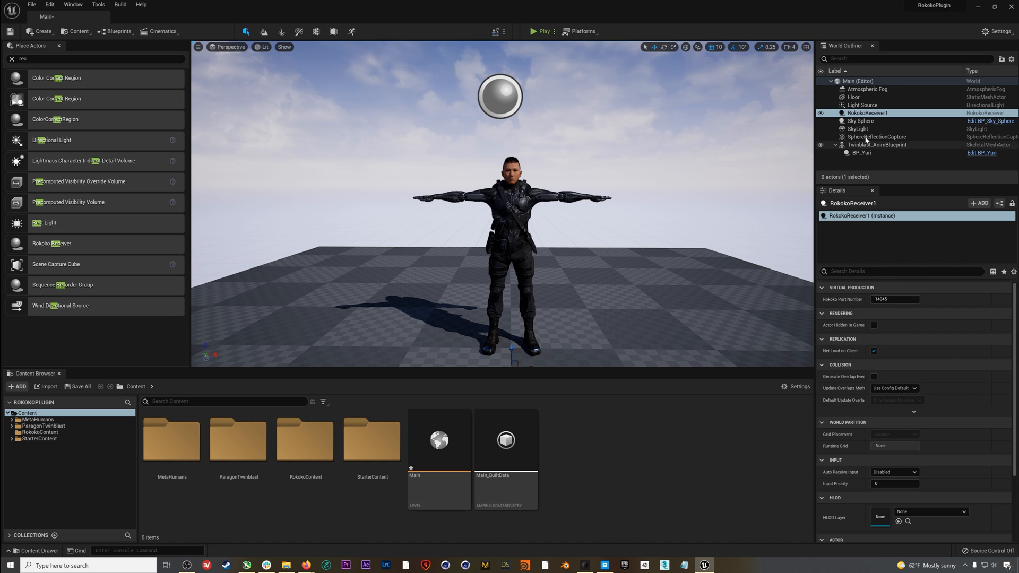
mouse_move(866, 113)
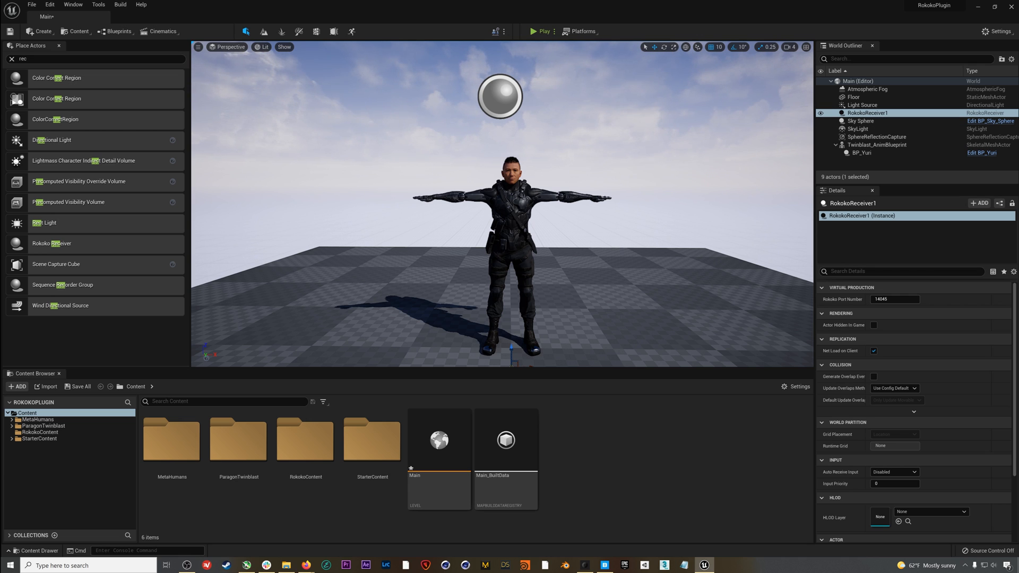
Add a Rokoko Studio source in the Live Link window via Window > Virtual Production
left_click(73, 5)
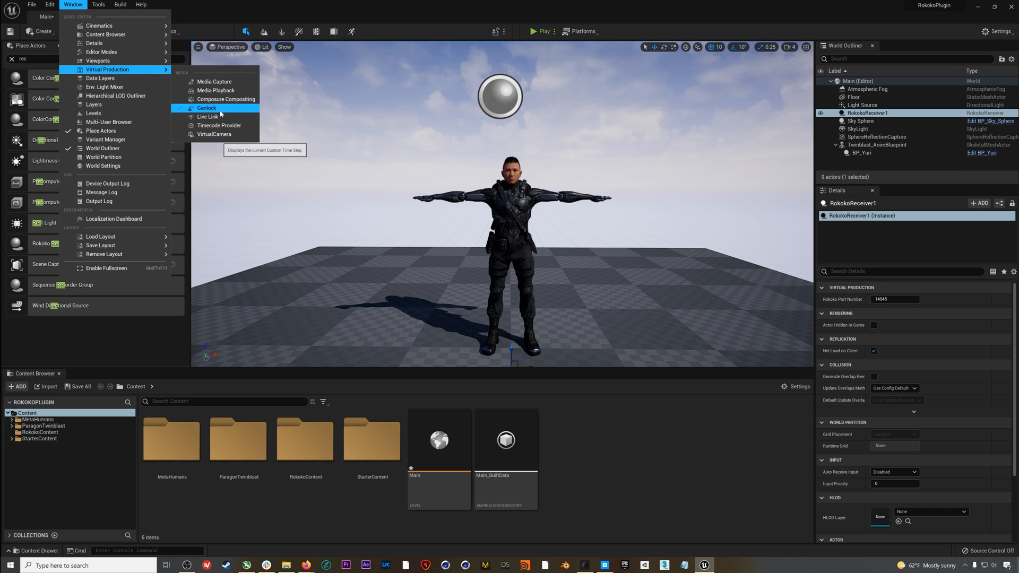
left_click(208, 116)
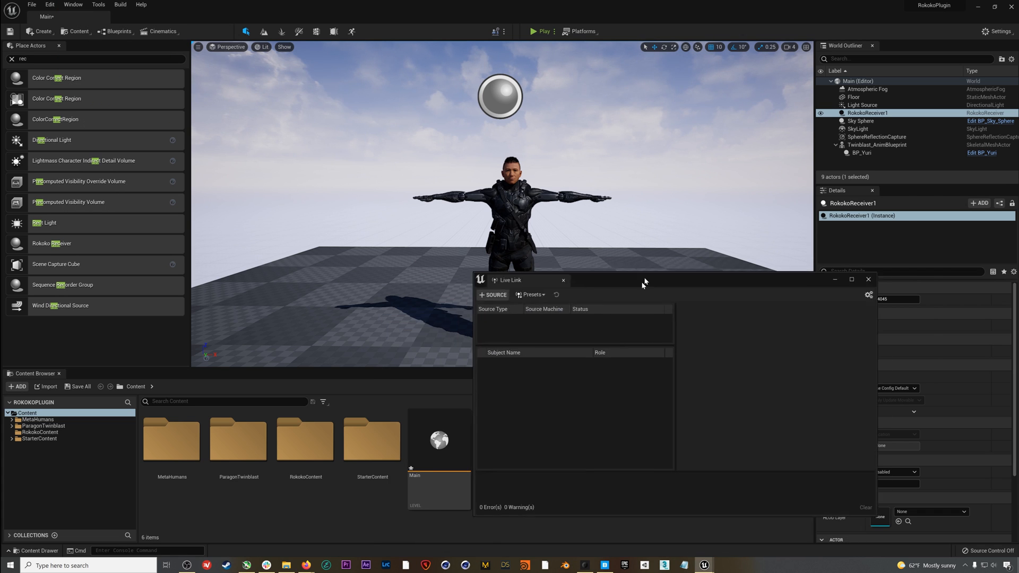
left_click(103, 225)
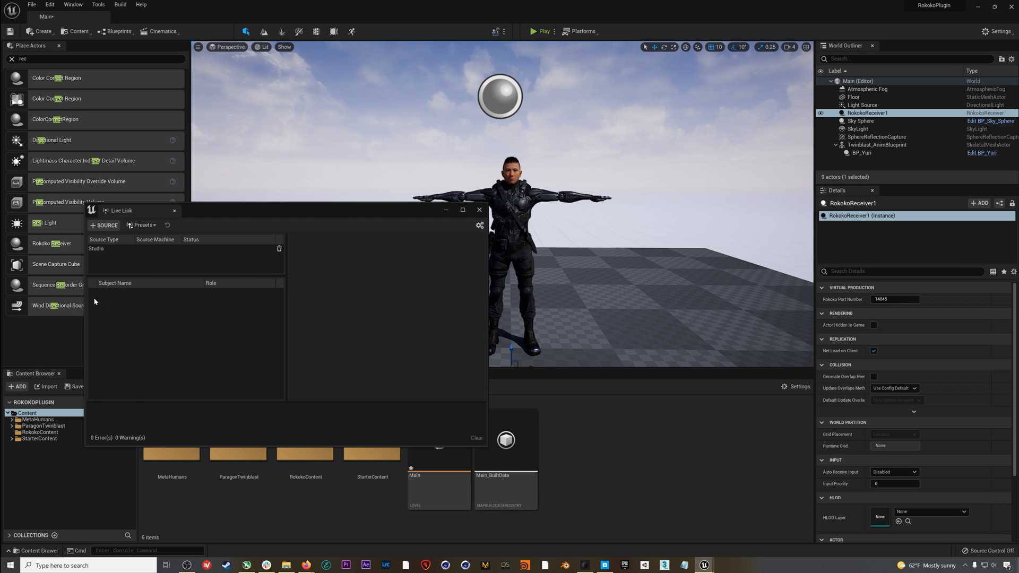
mouse_move(251, 334)
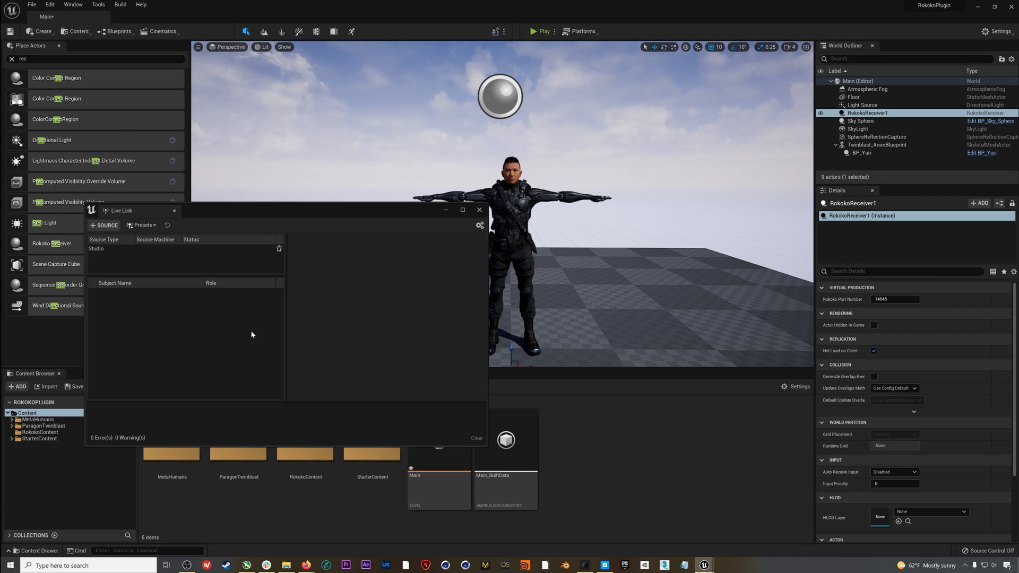
mouse_move(183, 321)
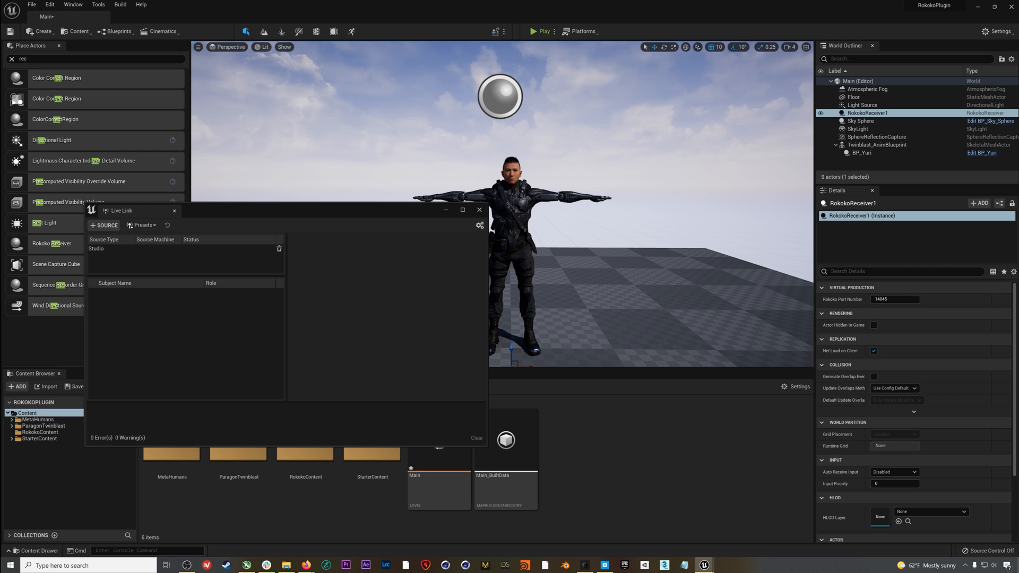
Play the level briefly to confirm body and face subjects stream in, then stop
left_click(541, 31)
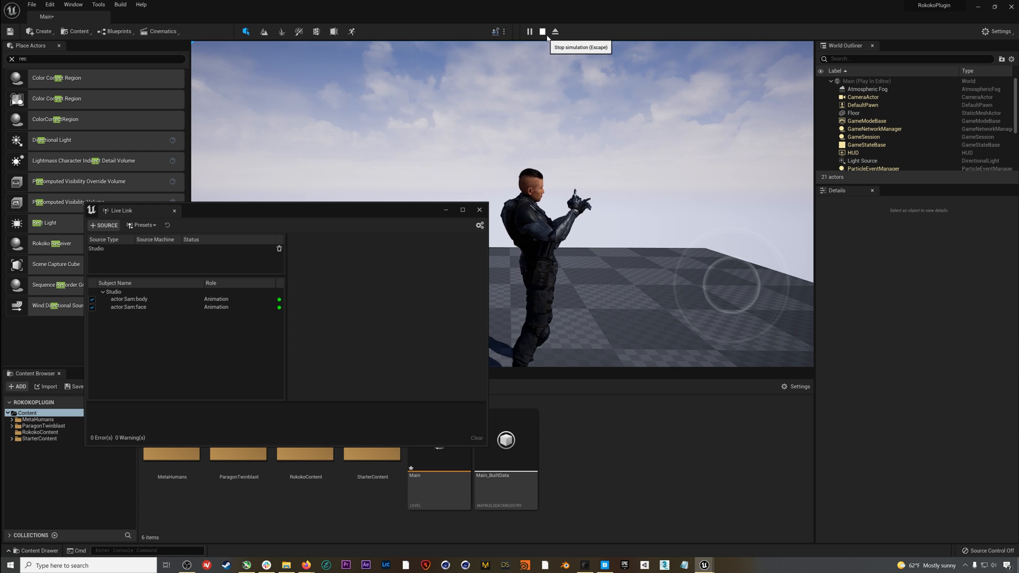
left_click(541, 32)
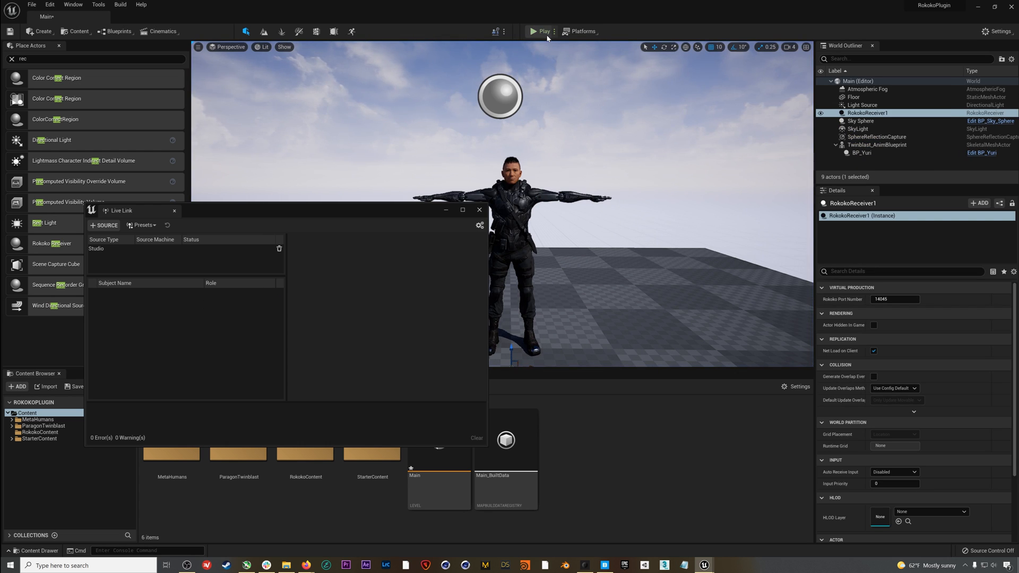
mouse_move(544, 31)
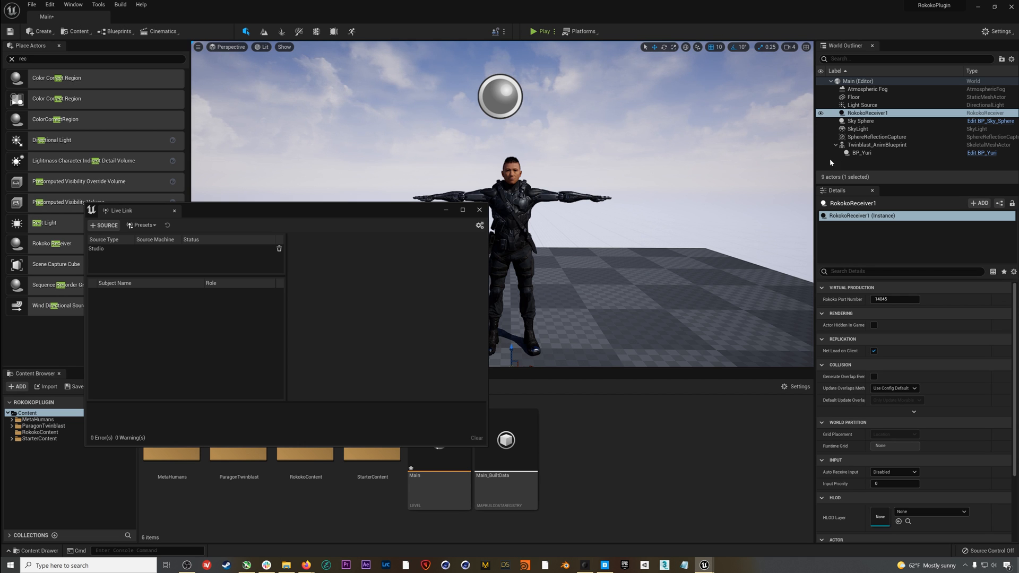
Select BP_Yuri and enter actor:Sam:face as its LLink Face Subj in Details
left_click_drag(120, 211, 94, 233)
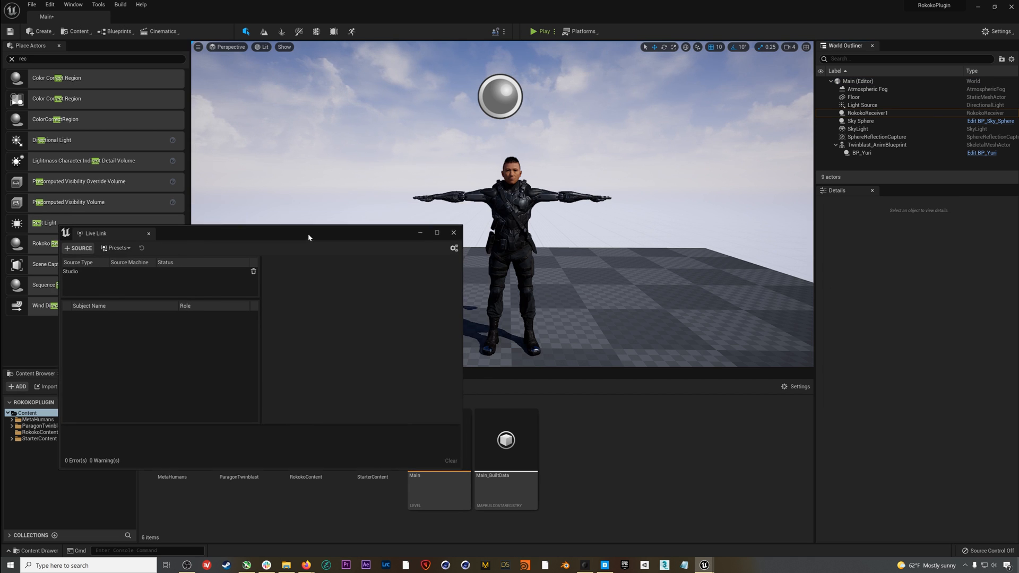
left_click(861, 152)
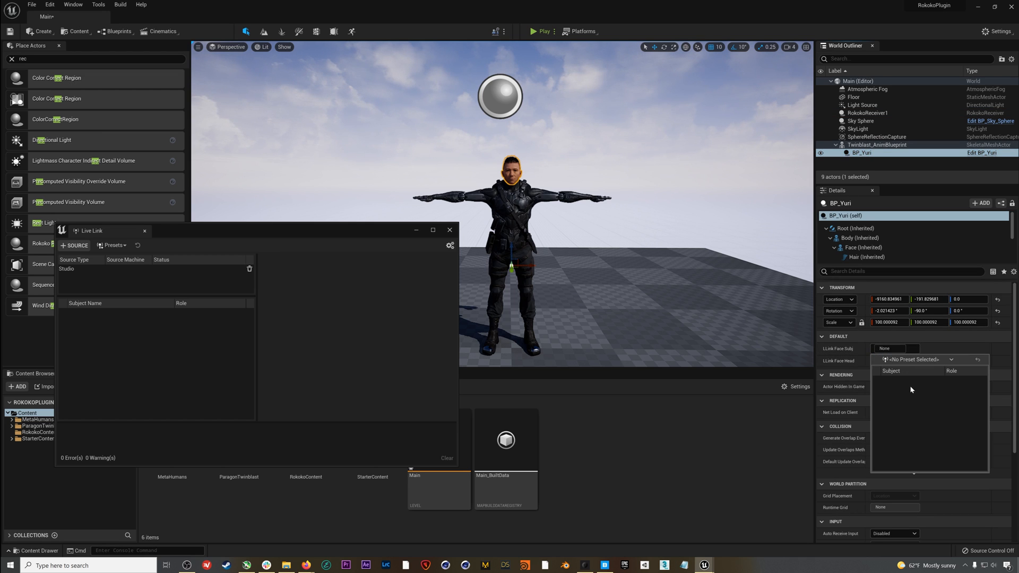
mouse_move(892, 440)
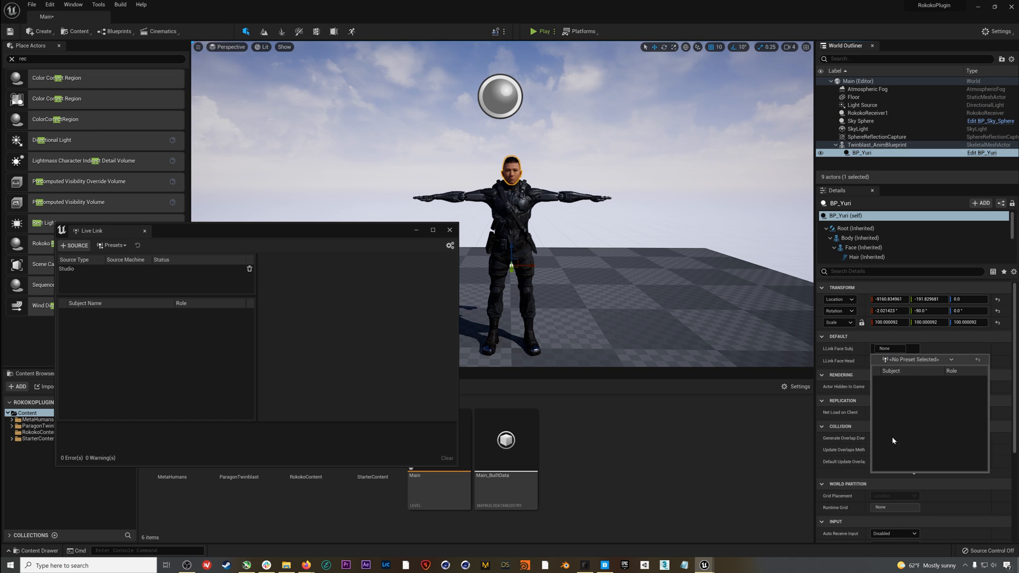
mouse_move(934, 427)
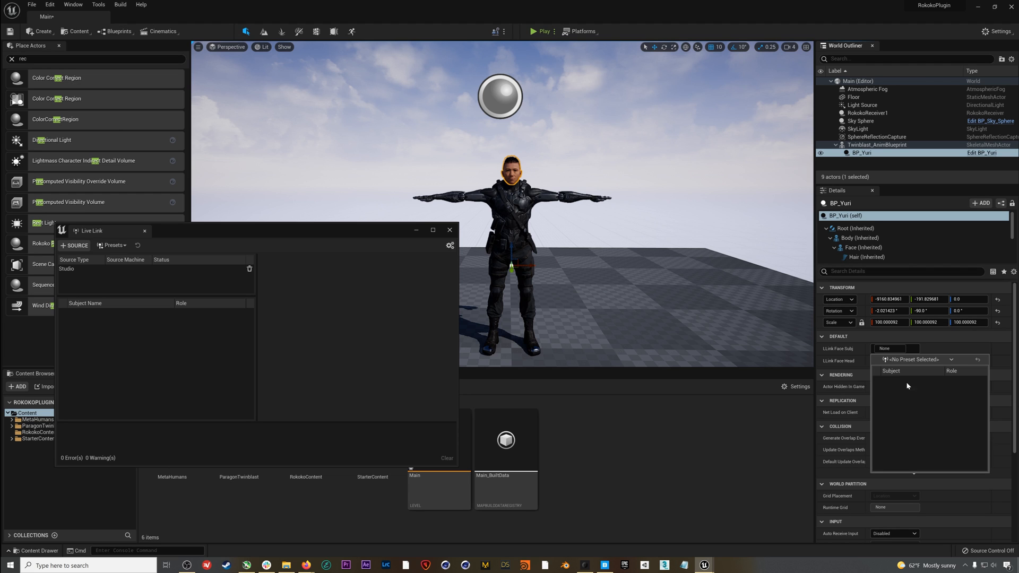
left_click(892, 348)
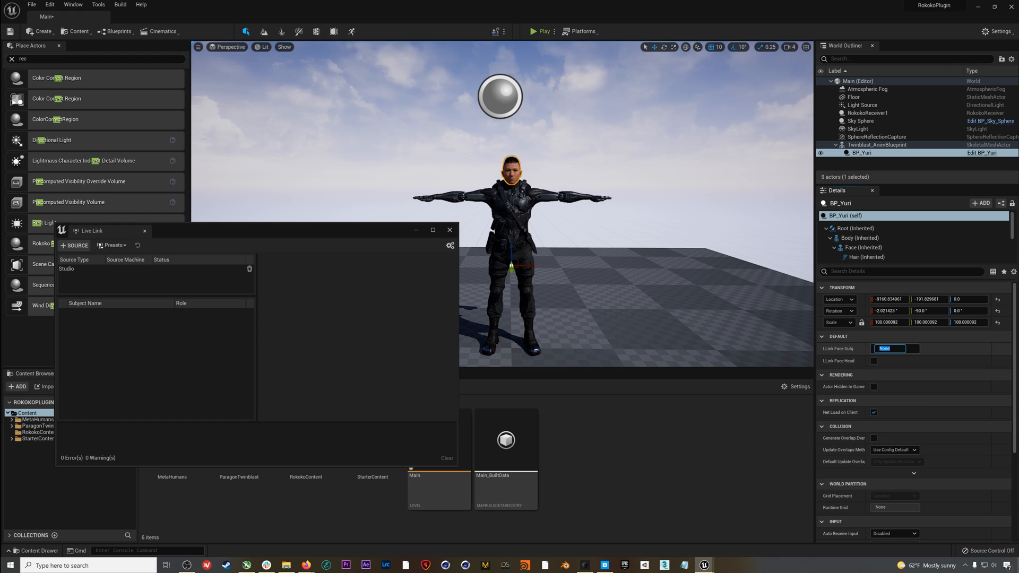
type("actor:Sam:fac")
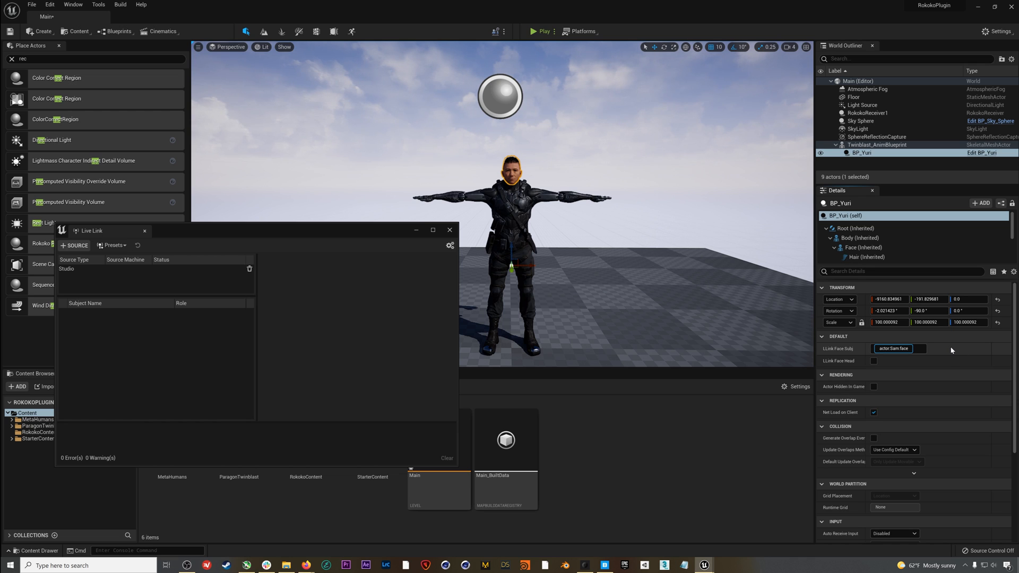
triple_click(892, 349)
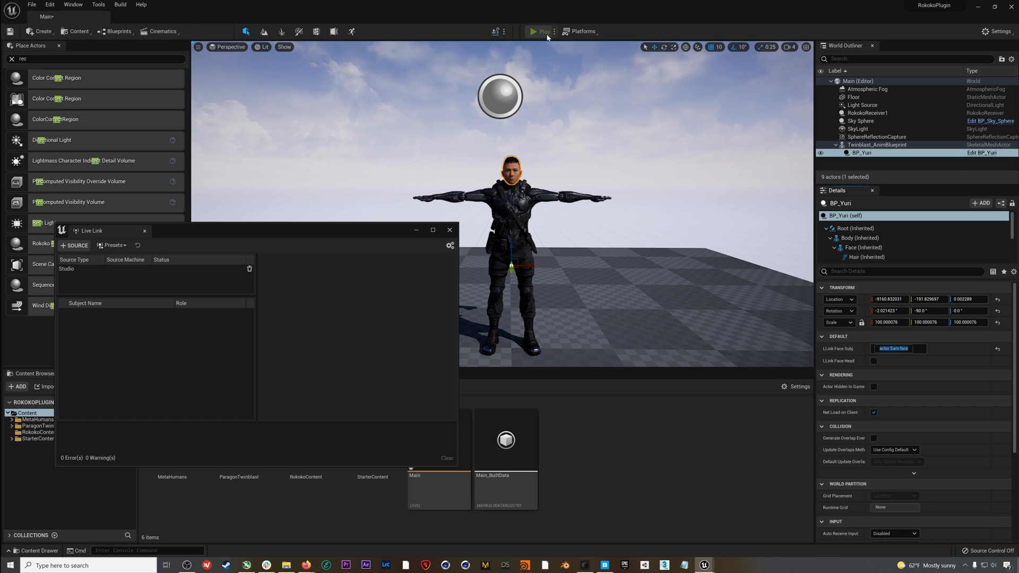
Play the level and focus the viewport to watch the character follow live body and face mocap
left_click(540, 31)
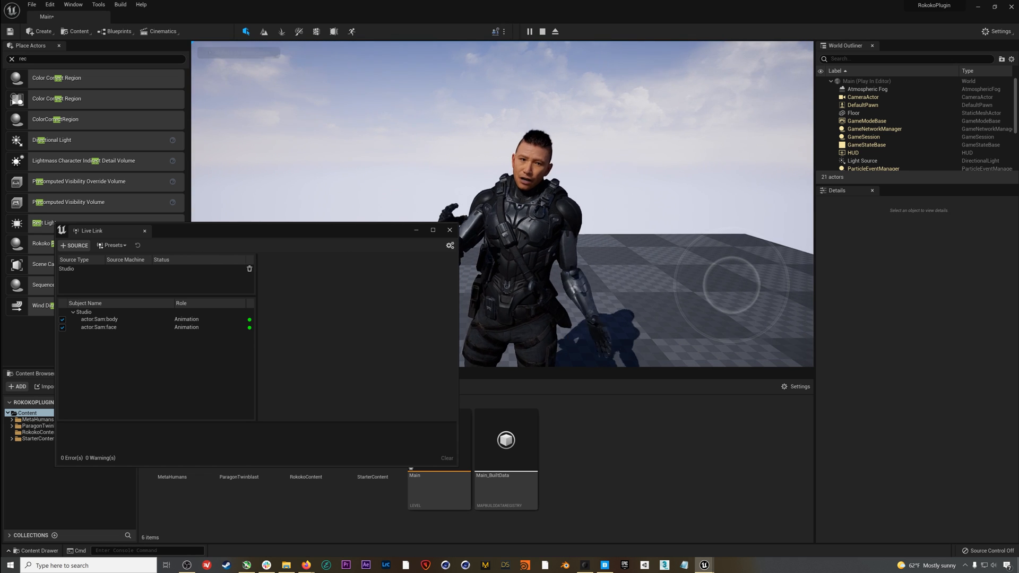
left_click(449, 230)
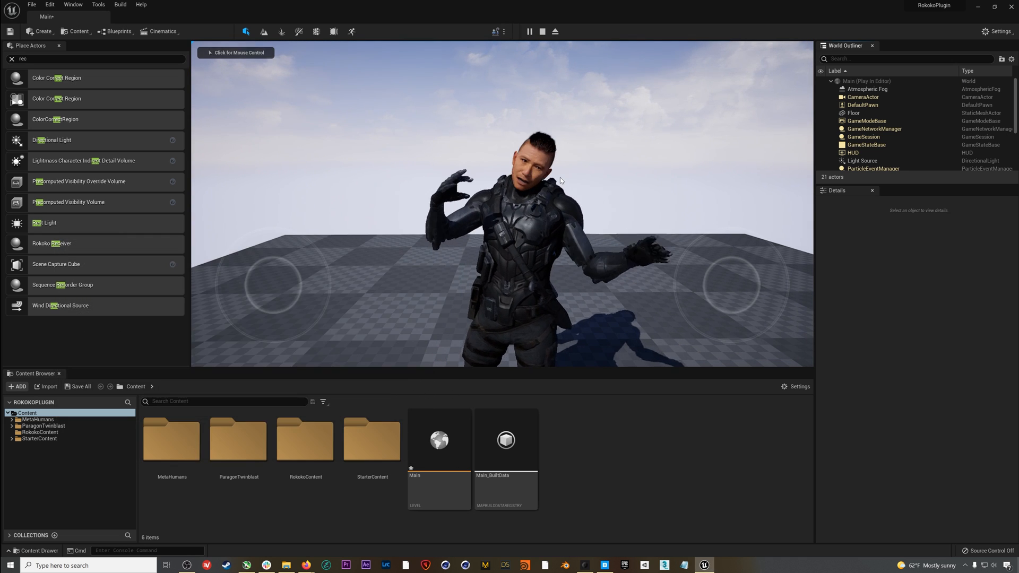